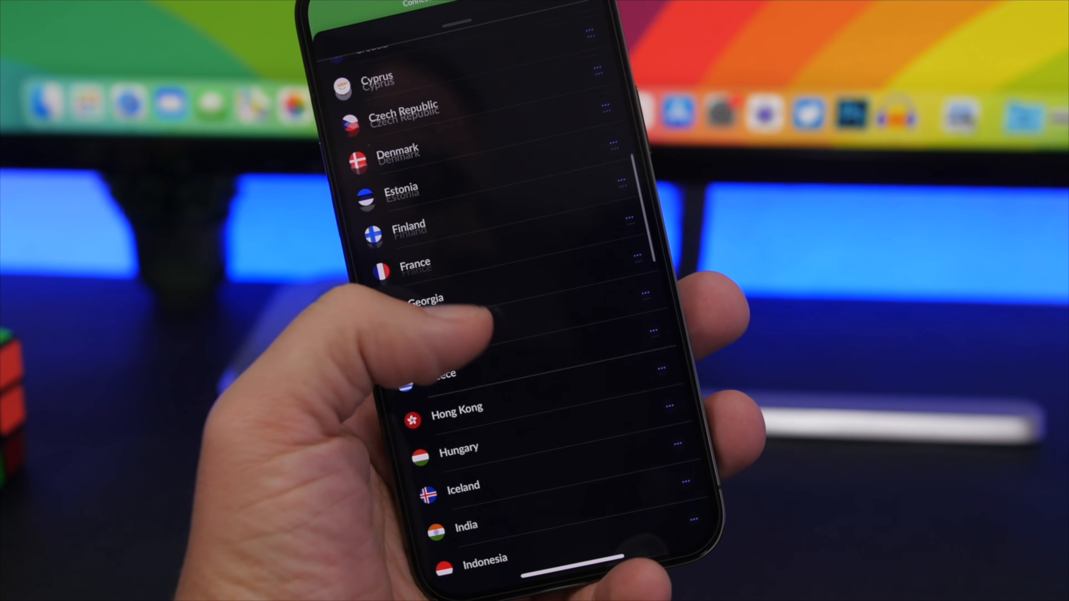
Step: View NordVPN's VPN connection and Auto-Connect settings, then show the Tools list
scroll("down", 3)
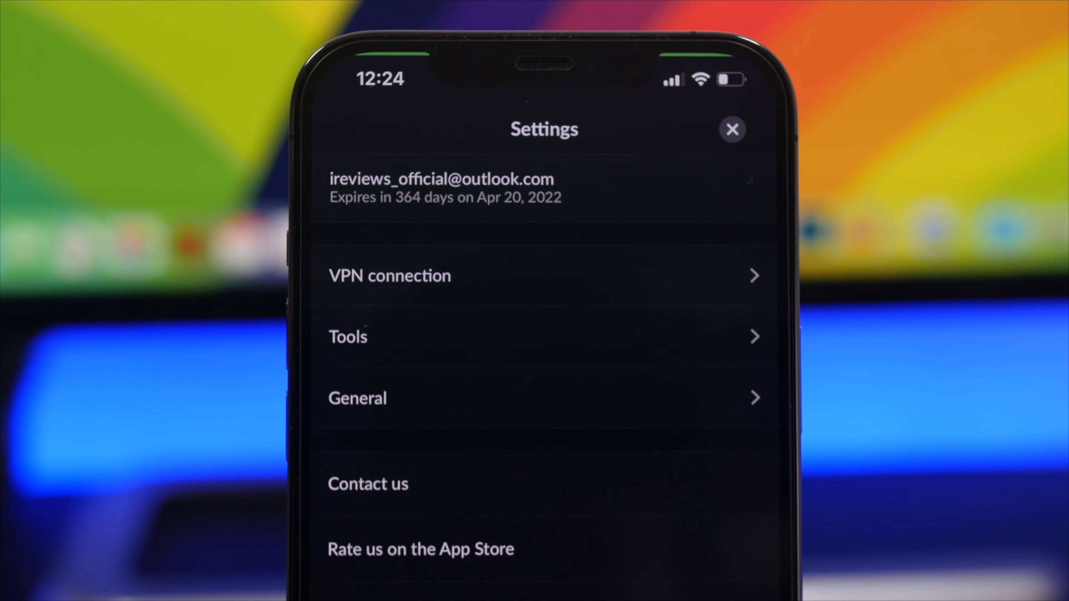
left_click(388, 275)
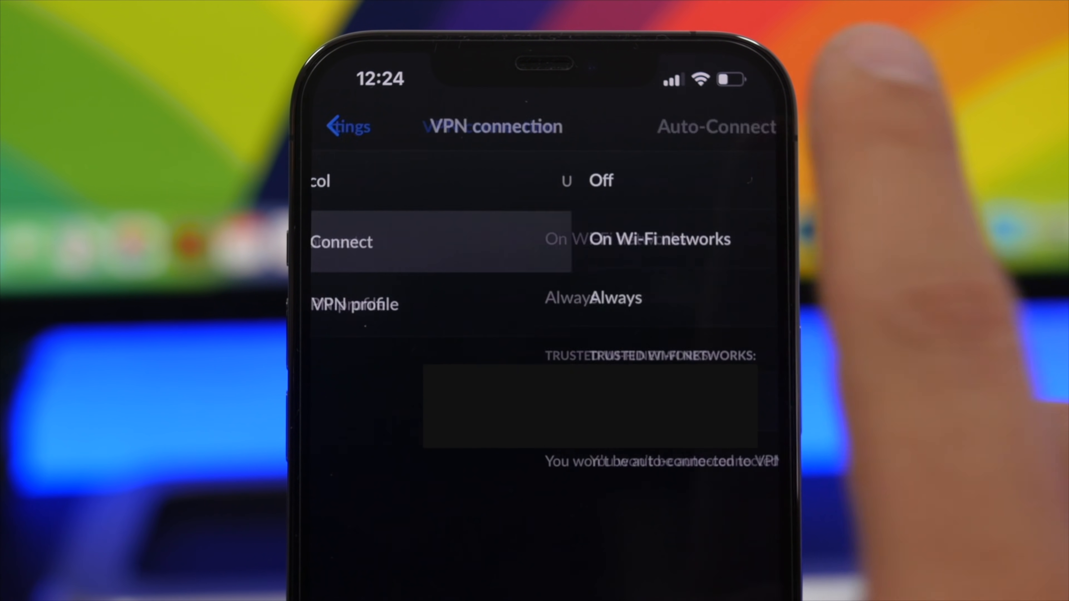
left_click(716, 127)
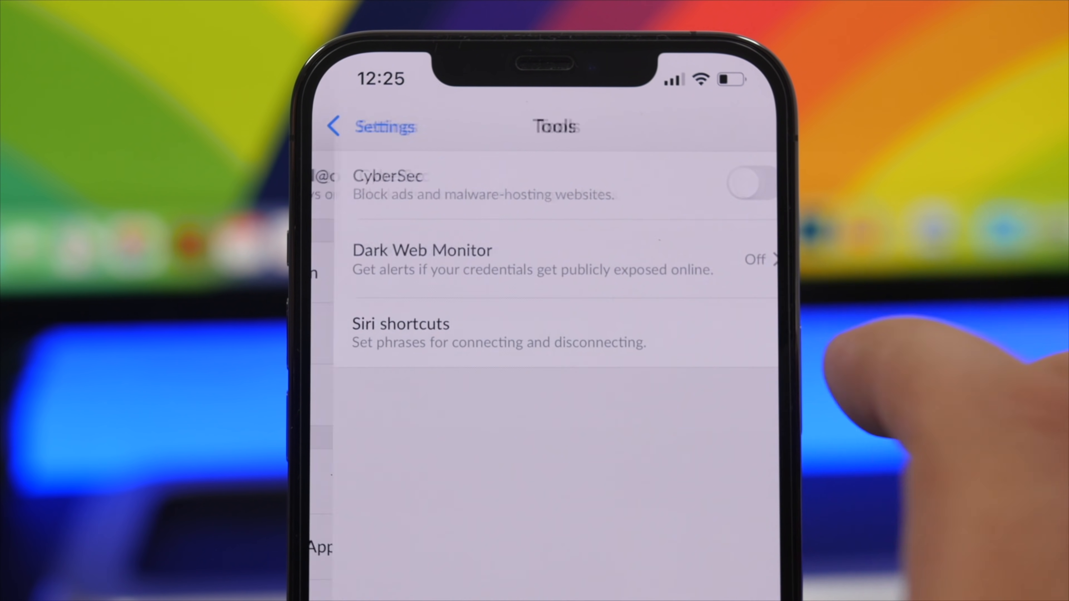
left_click(732, 185)
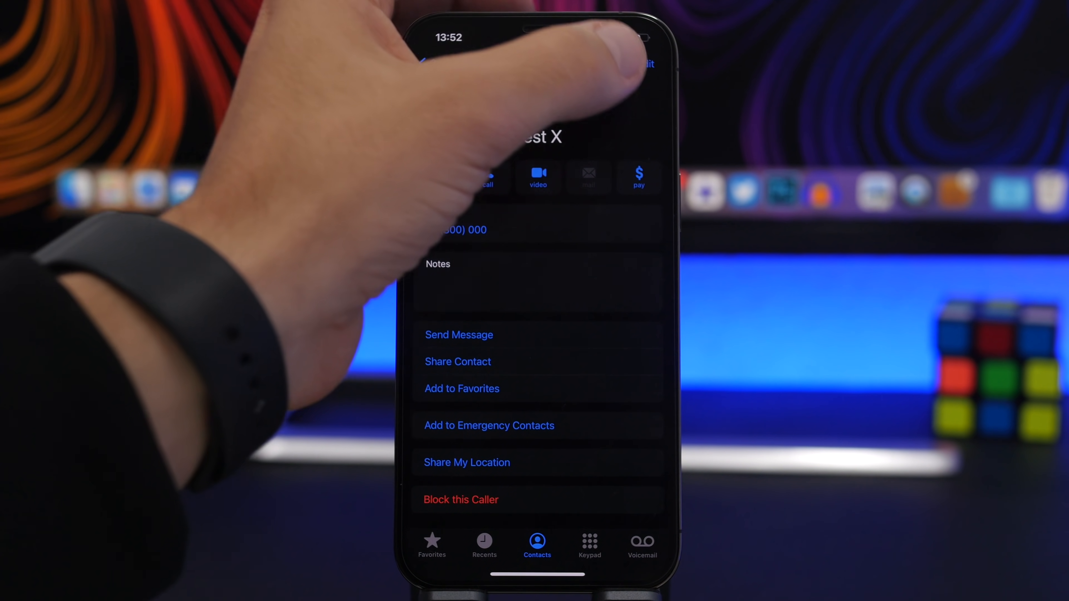
Step: Leave the contact's details card in the Phone app
left_click(644, 63)
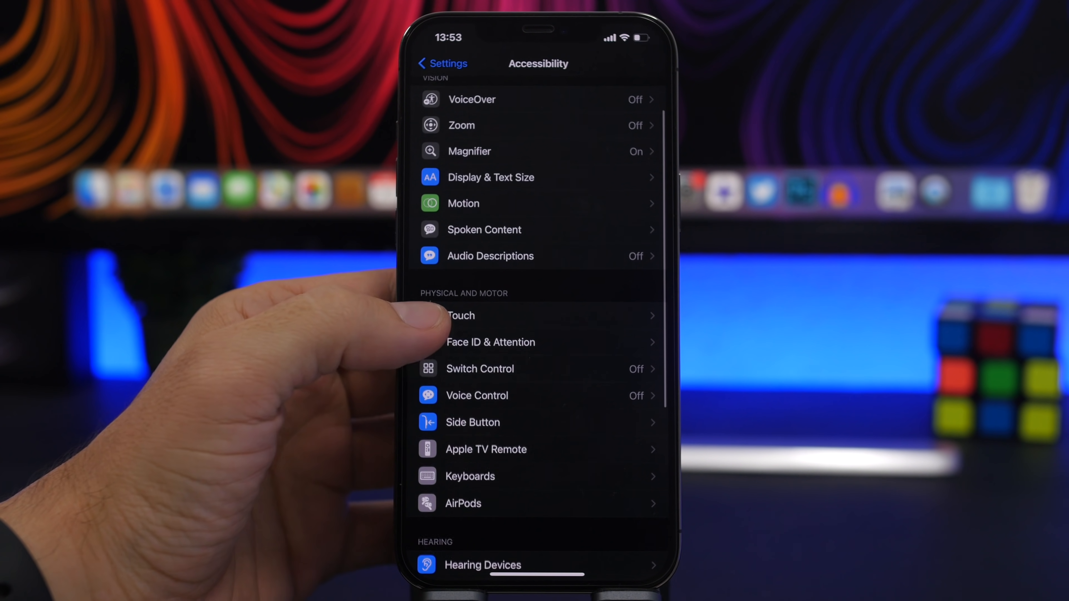
Step: Show the Vision and Physical and Motor options under Accessibility
left_click(490, 343)
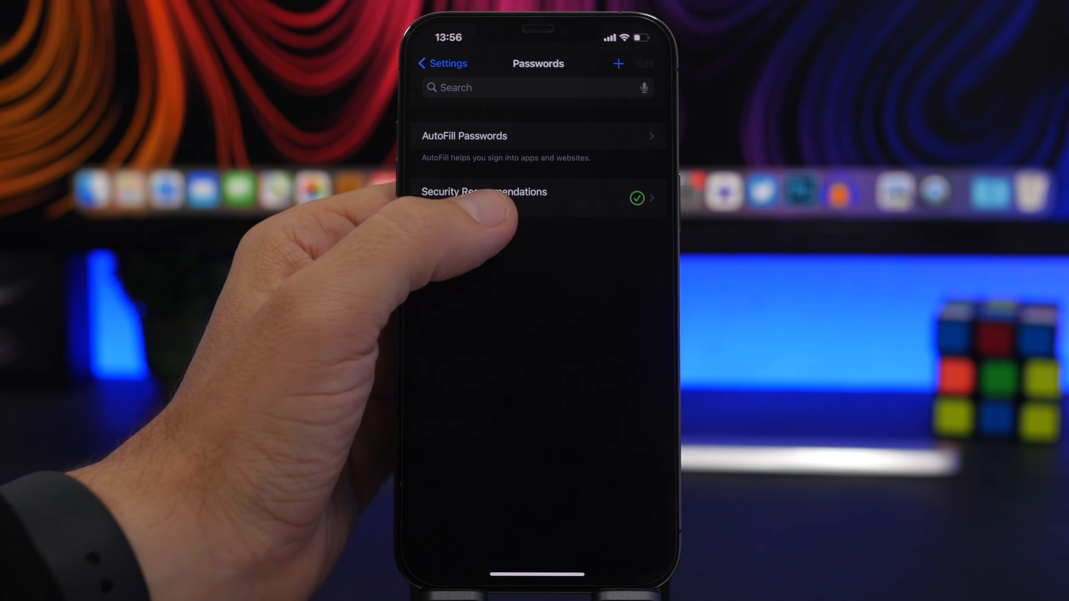
Step: View Security Recommendations with Detect Compromised Passwords on, then return to Passwords
left_click(484, 192)
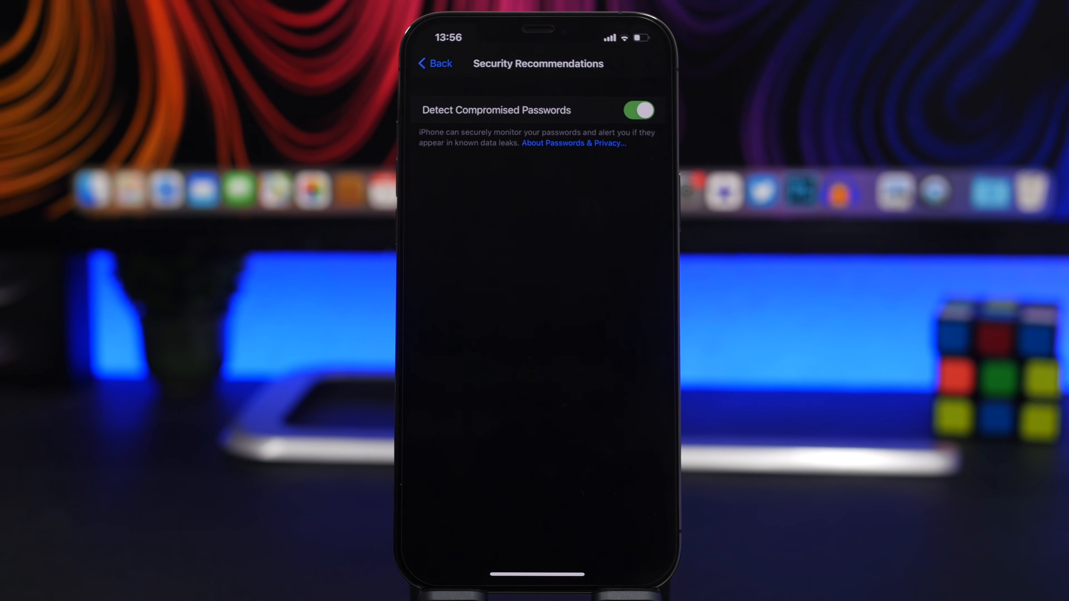
left_click(435, 63)
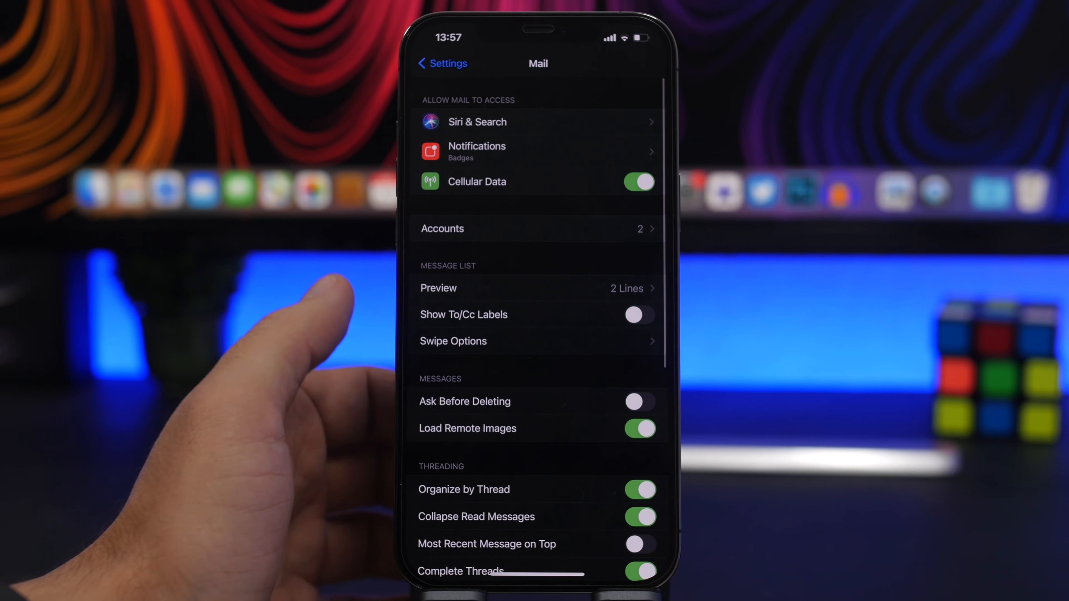
Step: Set Mail's Blocked Sender Options action to Leave in Inbox instead of Move to Trash
scroll("down", 3)
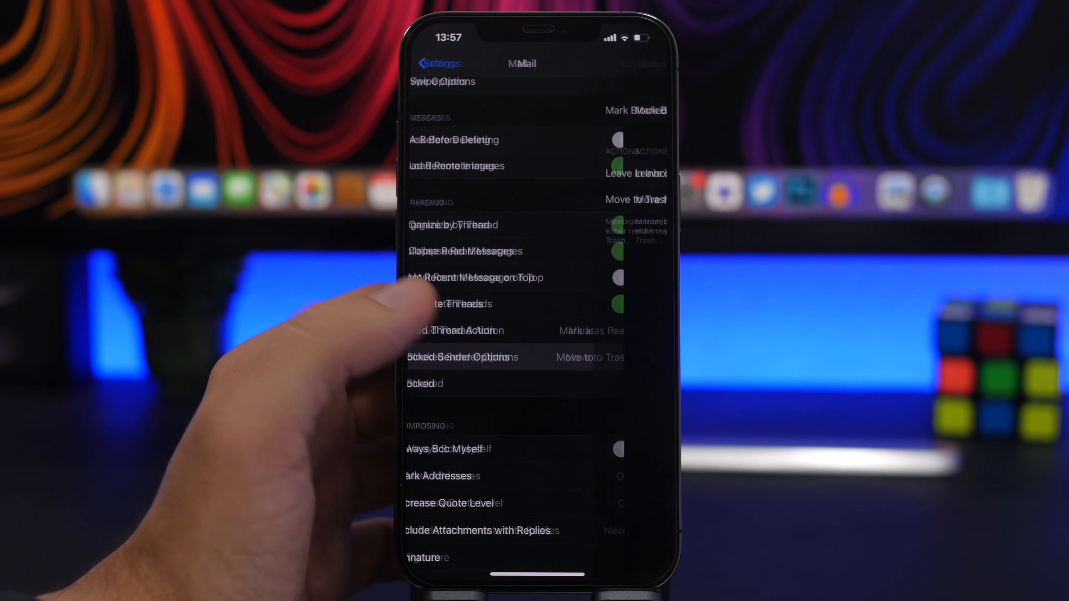
left_click(464, 357)
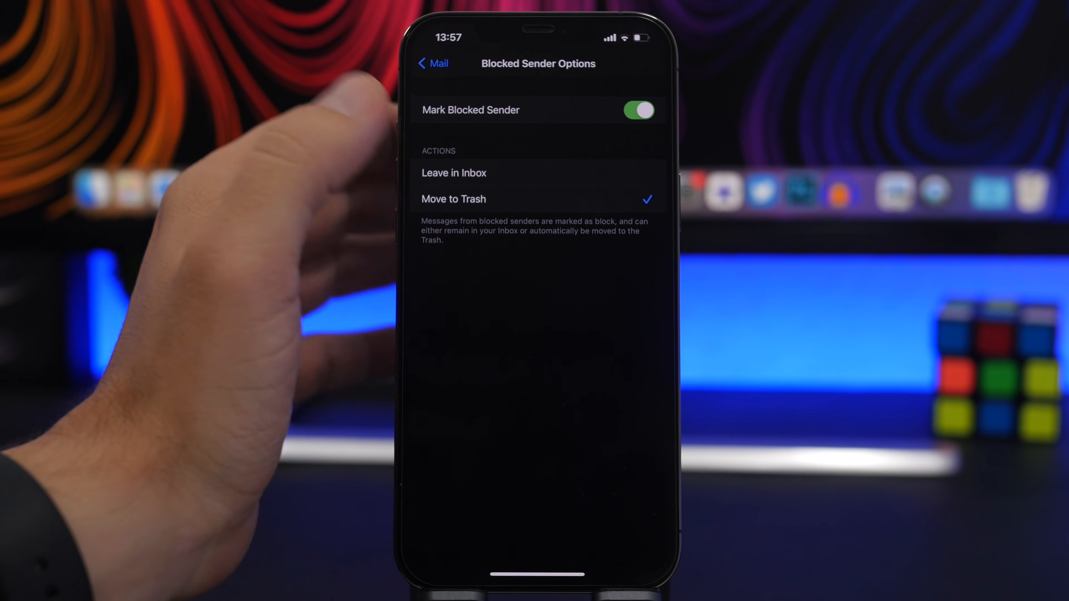
left_click(454, 172)
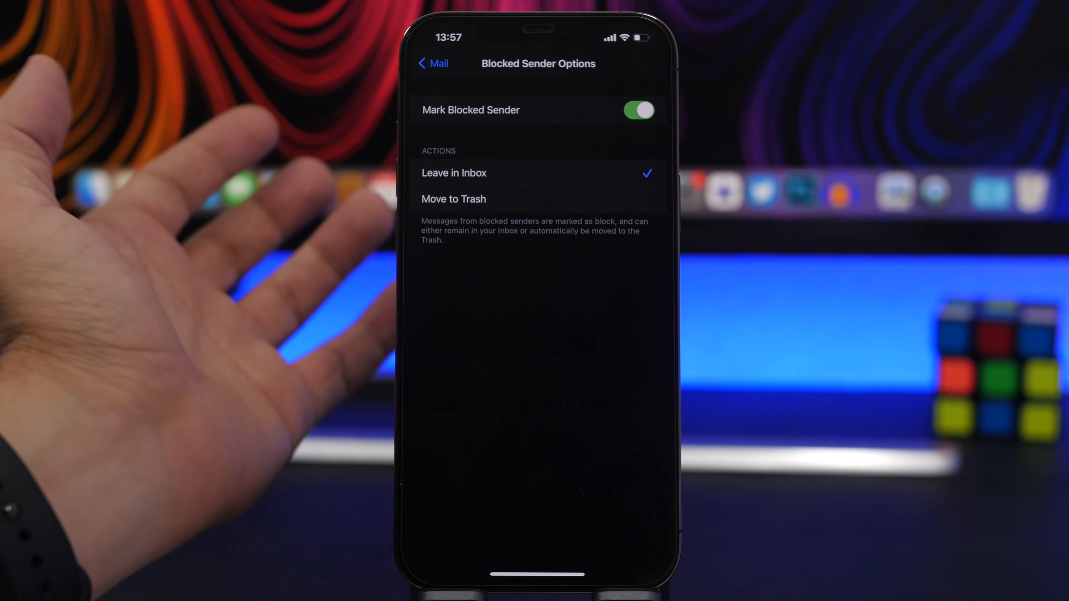
left_click(453, 198)
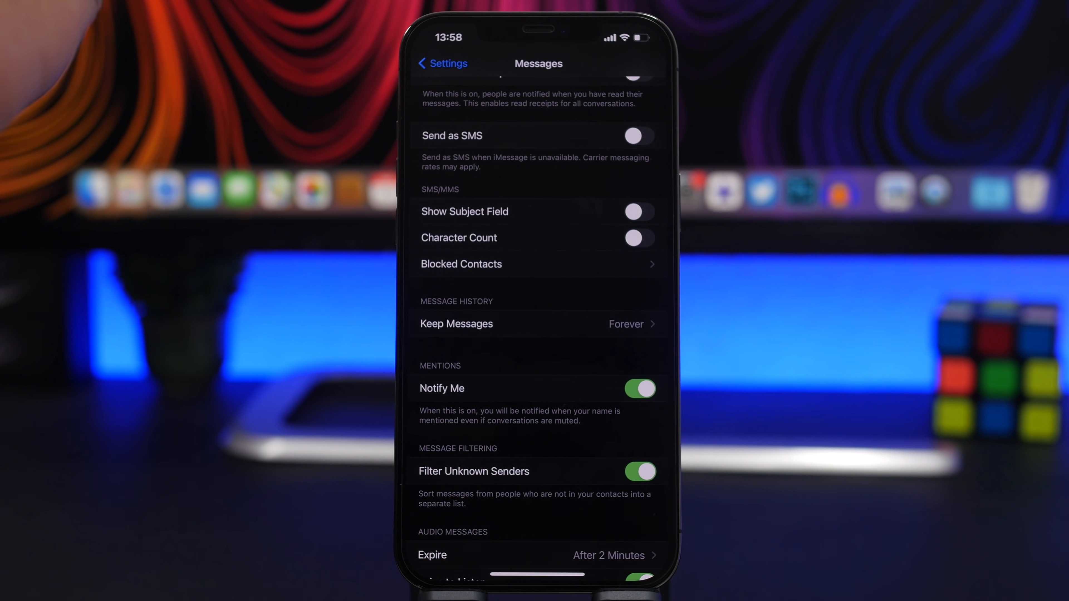
Step: Return from Messages to the main Settings list showing Display & Brightness
left_click(441, 63)
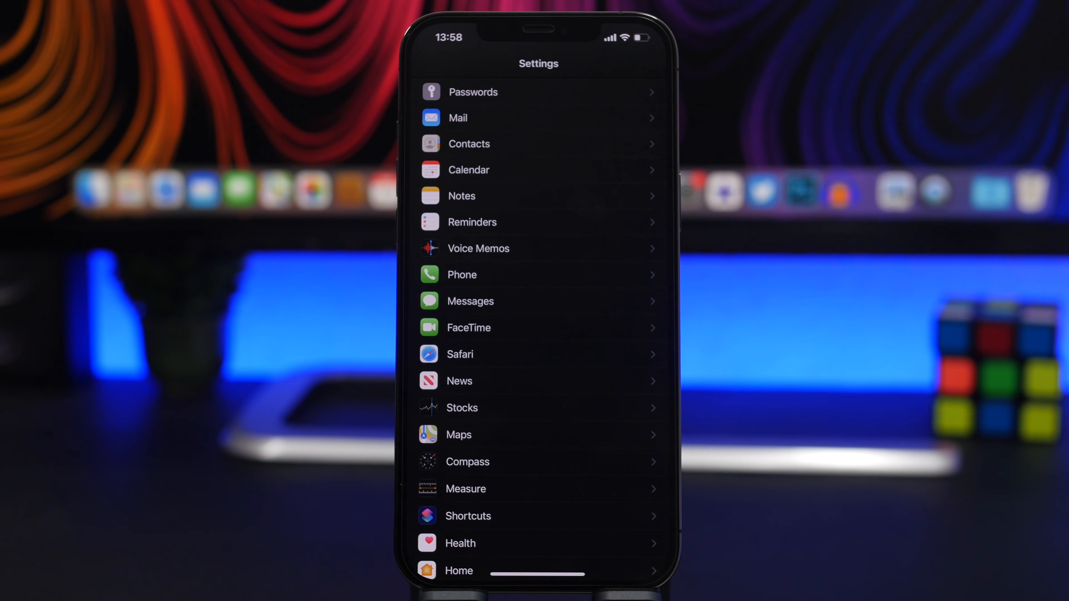
left_click(458, 434)
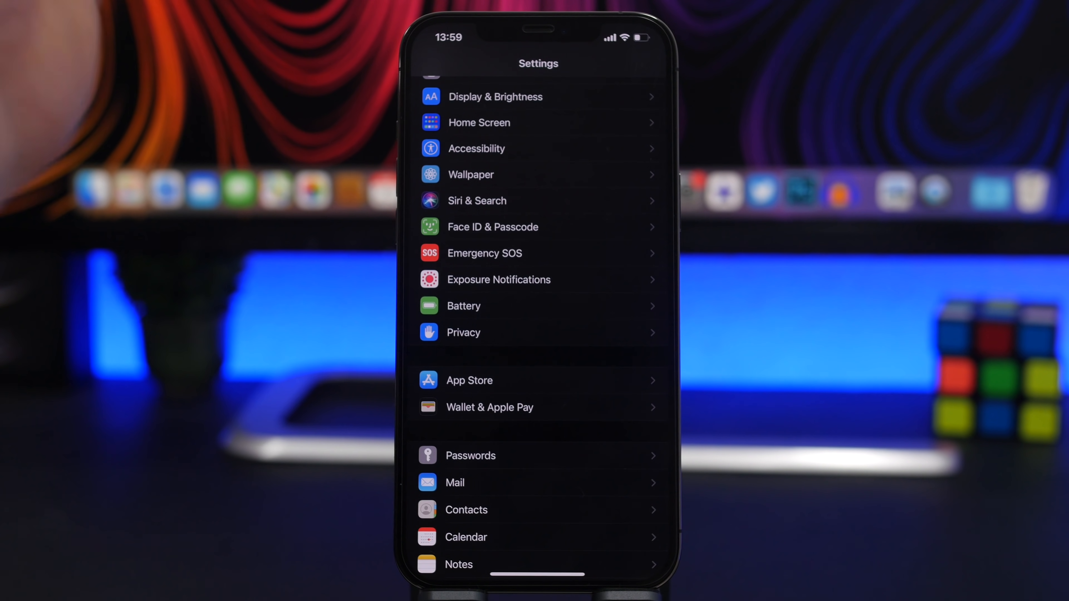
Step: Turn on Speak Selection and Speak Screen under Accessibility's Spoken Content
left_click(476, 149)
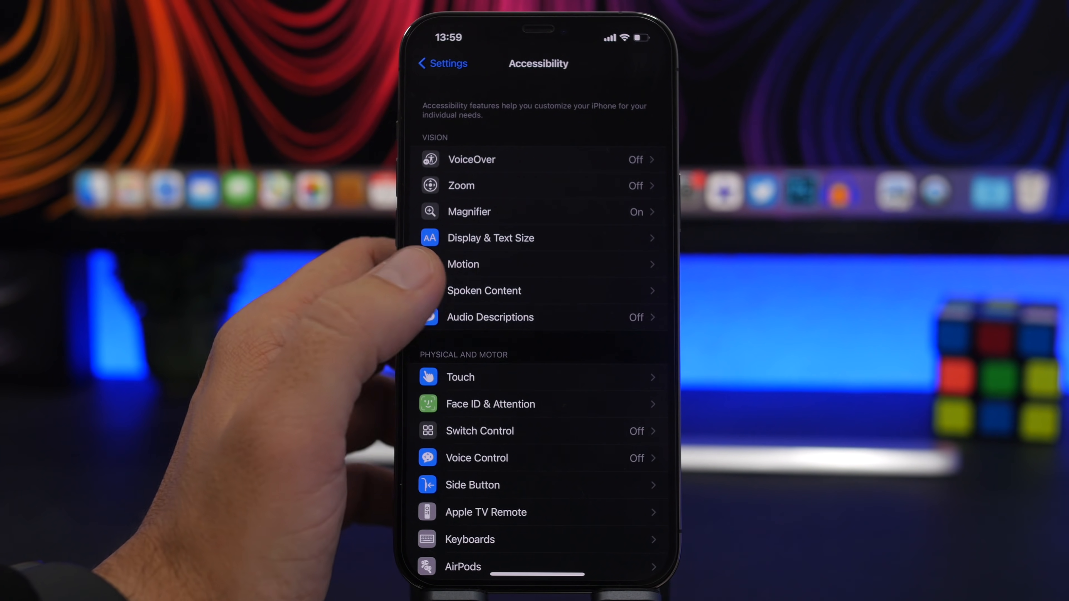
left_click(483, 291)
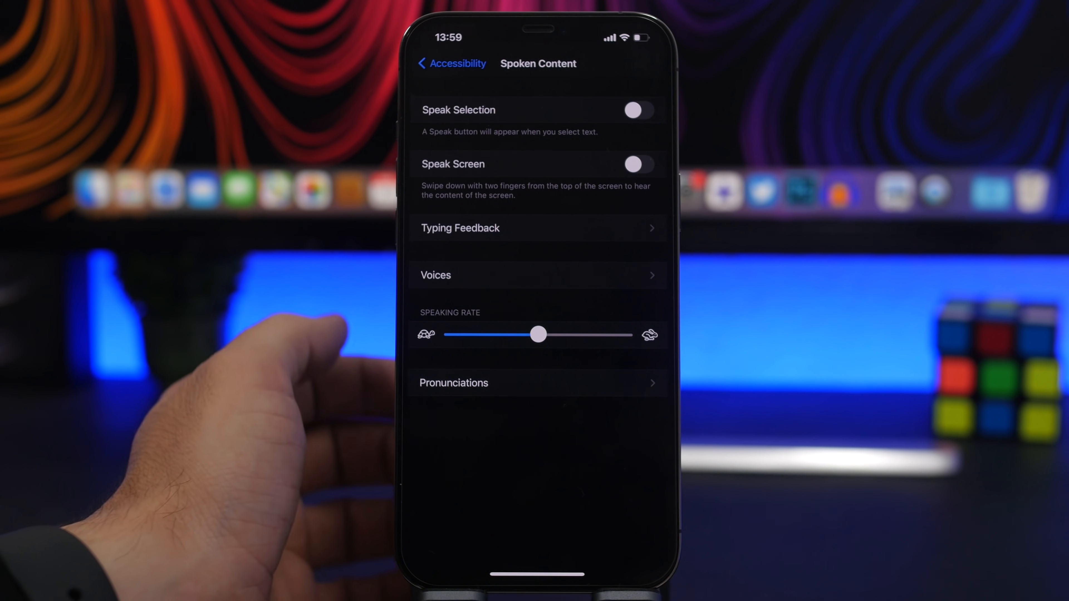
left_click(637, 110)
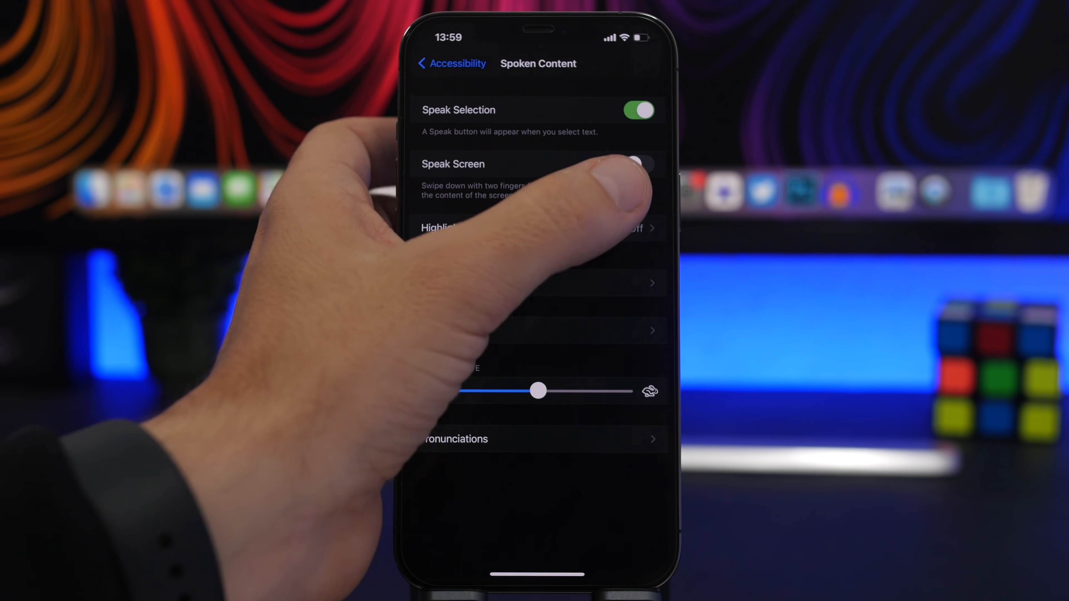
left_click(637, 163)
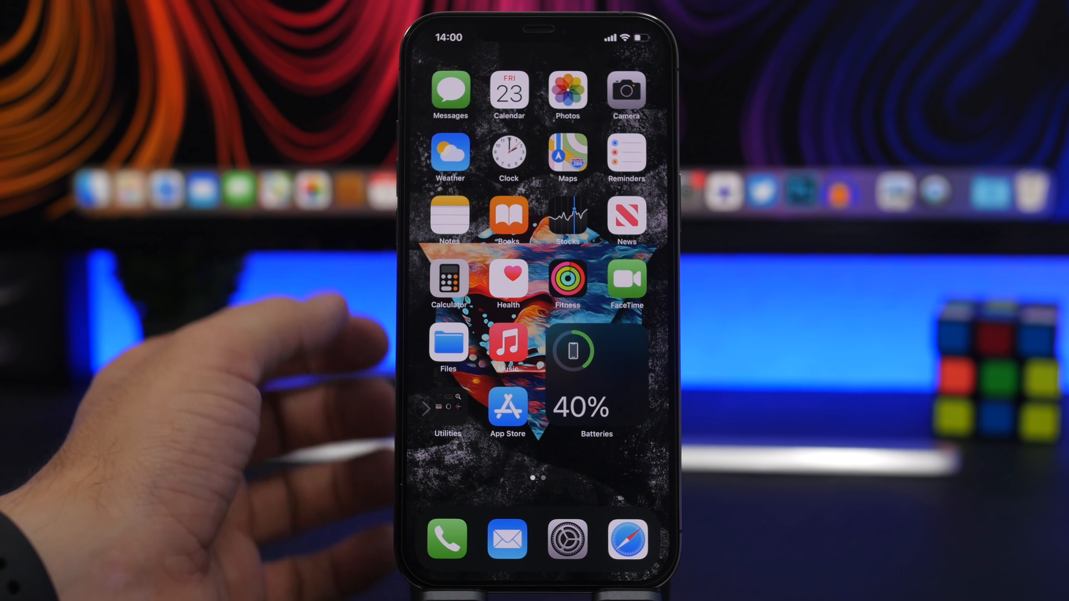
Step: Set Auto-Lock under Display & Brightness to Never
left_click(567, 540)
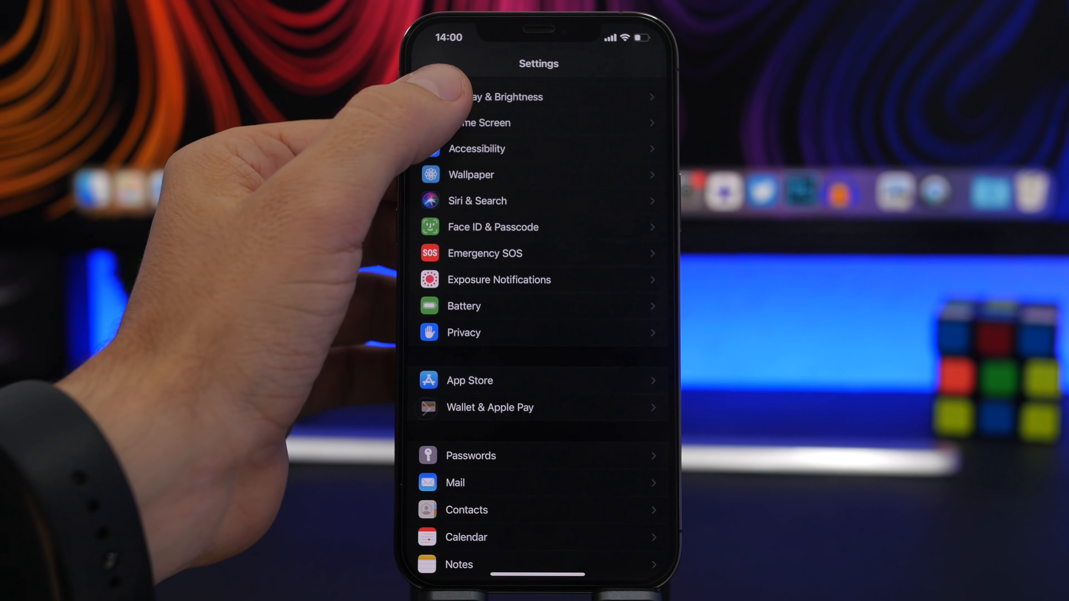
left_click(508, 97)
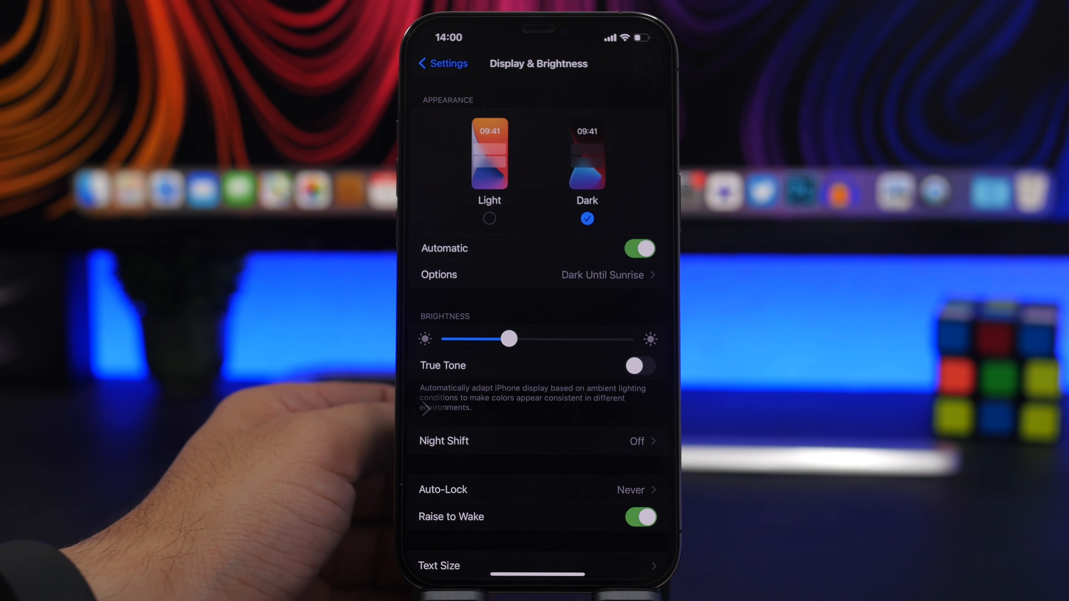
left_click(442, 489)
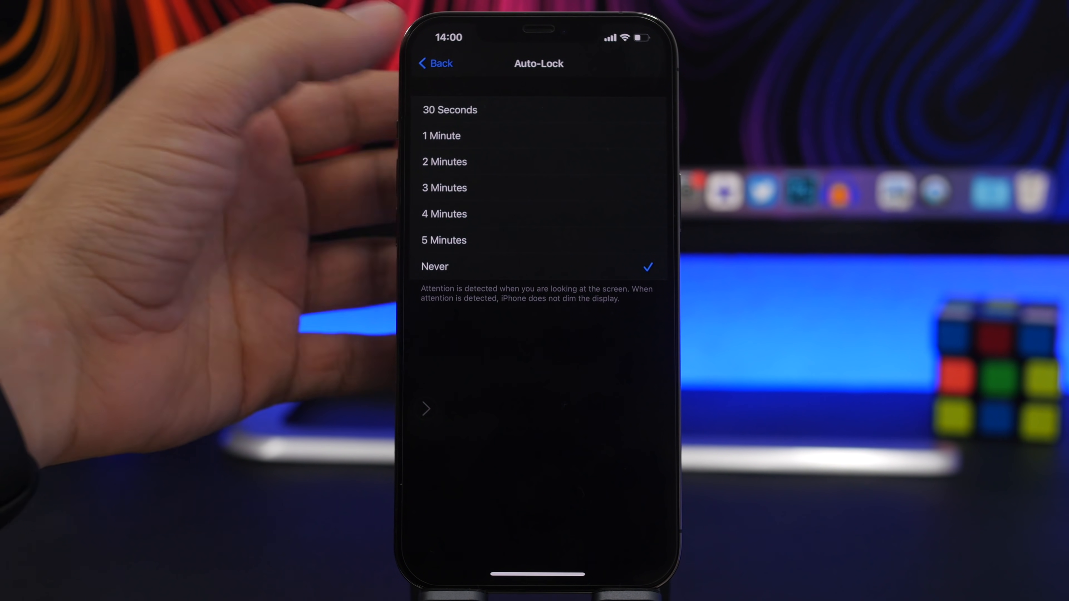
left_click(441, 136)
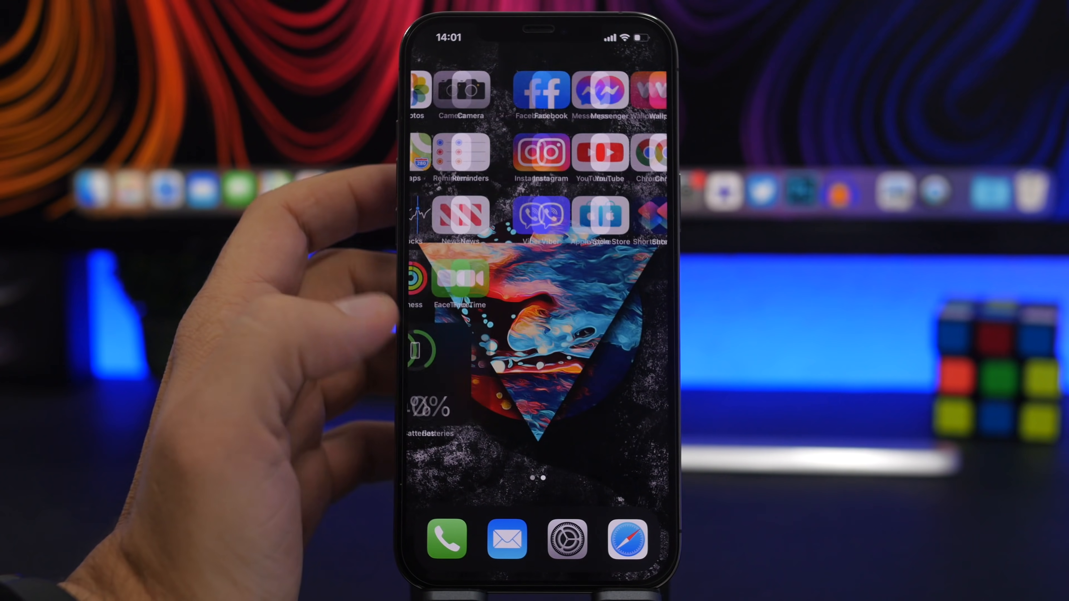
Step: Swipe to the second Home Screen page and reopen Settings from the dock
scroll("left", 3)
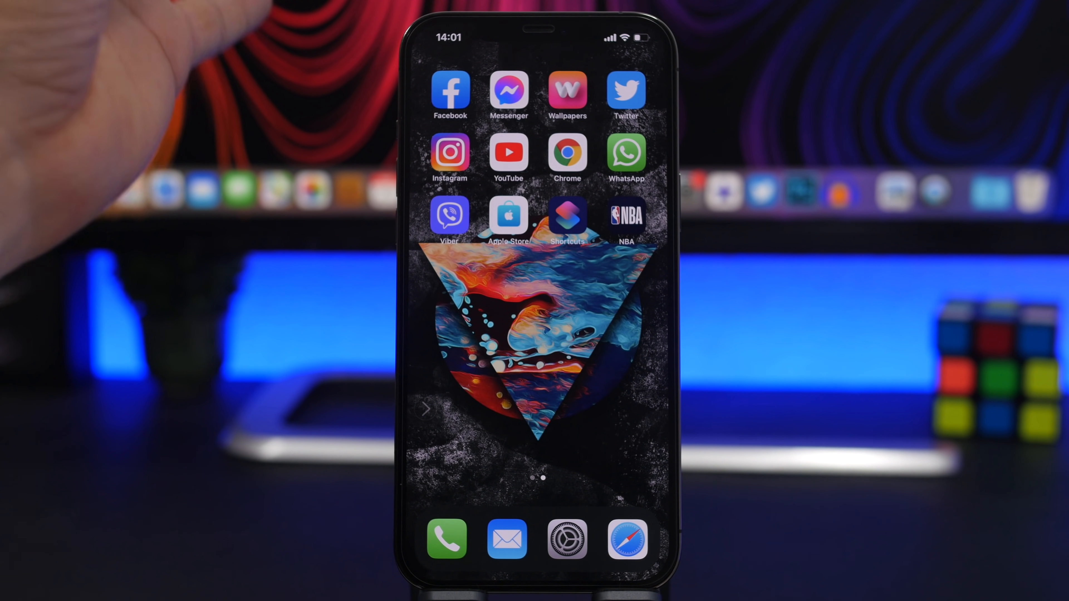
left_click(566, 538)
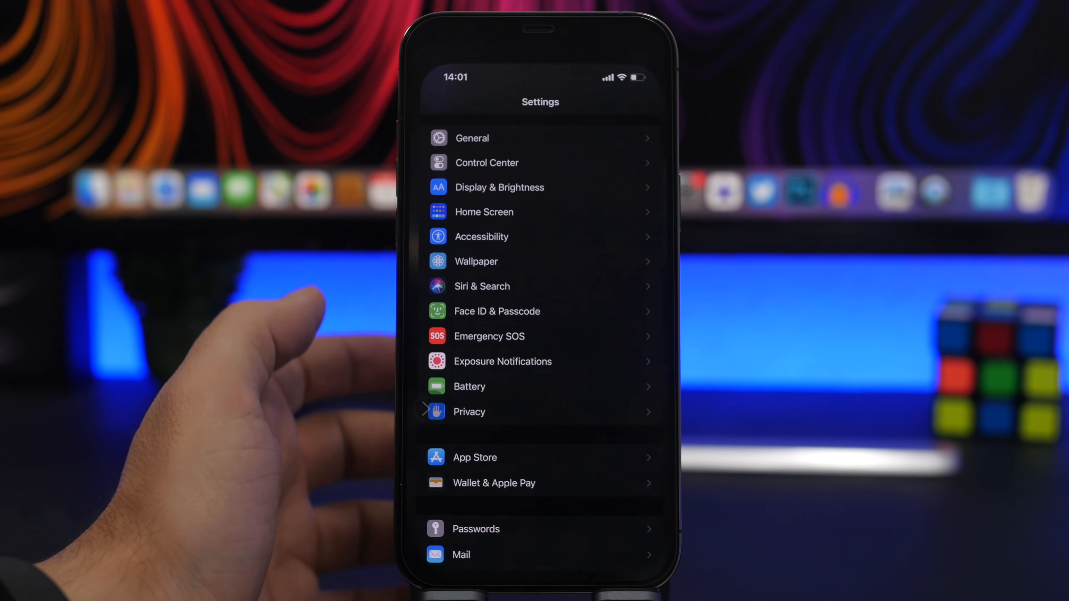